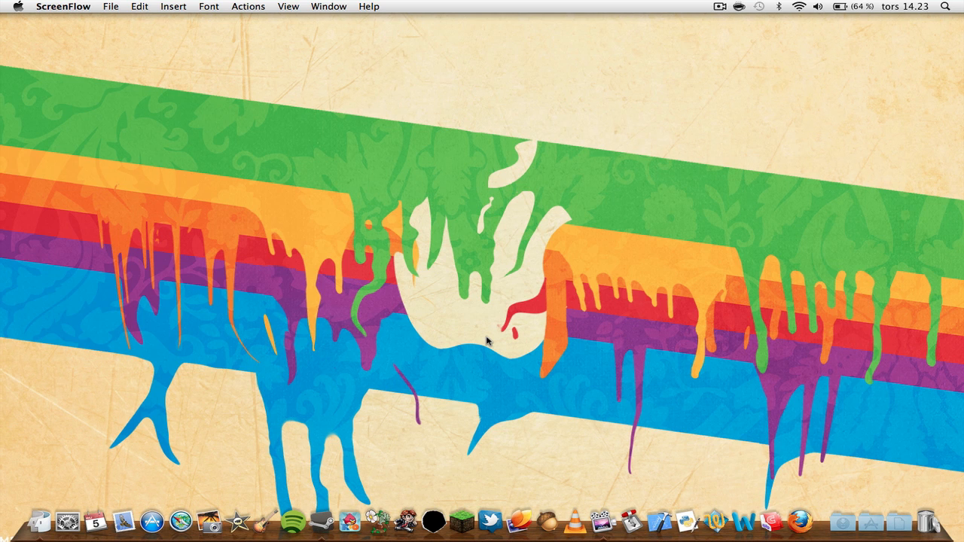
mouse_move(584, 141)
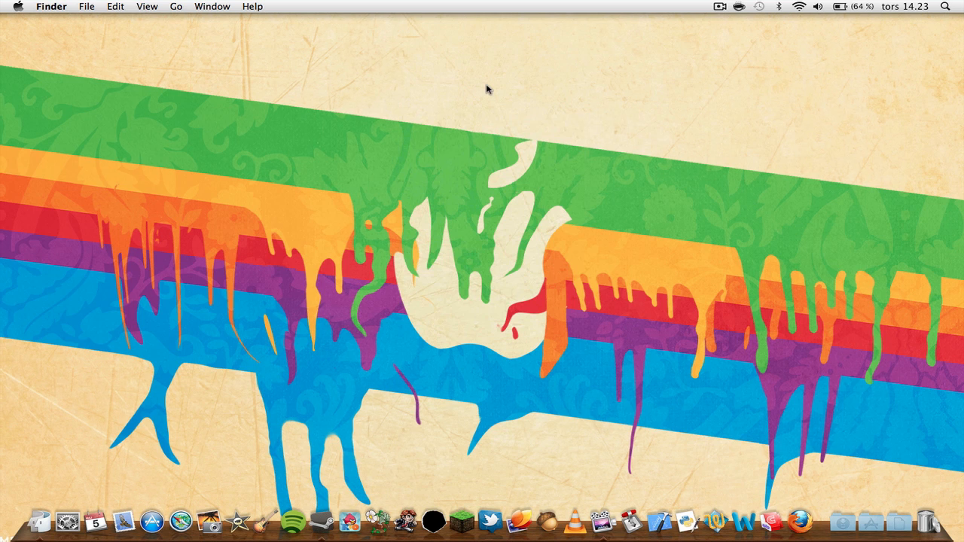
mouse_move(26, 26)
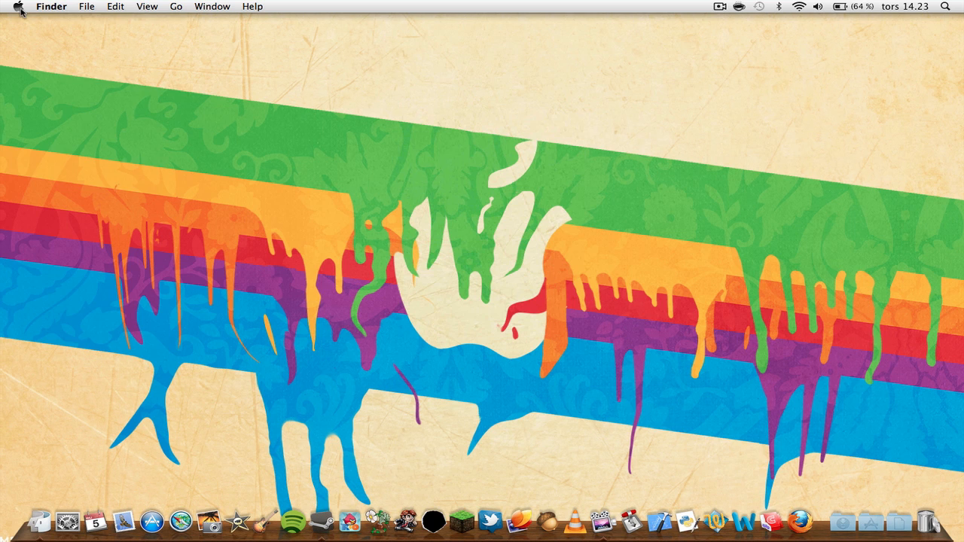
Open About This Mac from the Apple menu, showing Mac OS X 10.6.7, and nudge the window up.
click(27, 6)
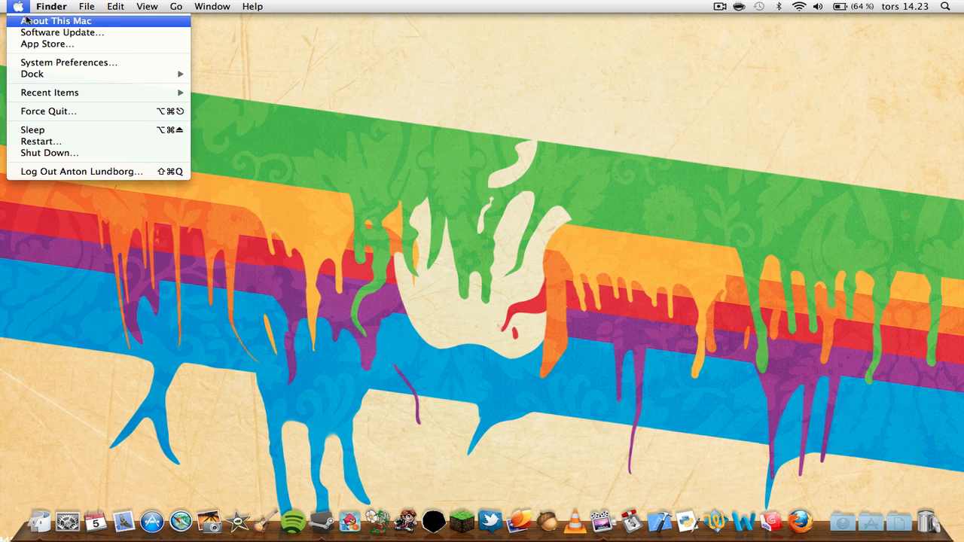
click(57, 19)
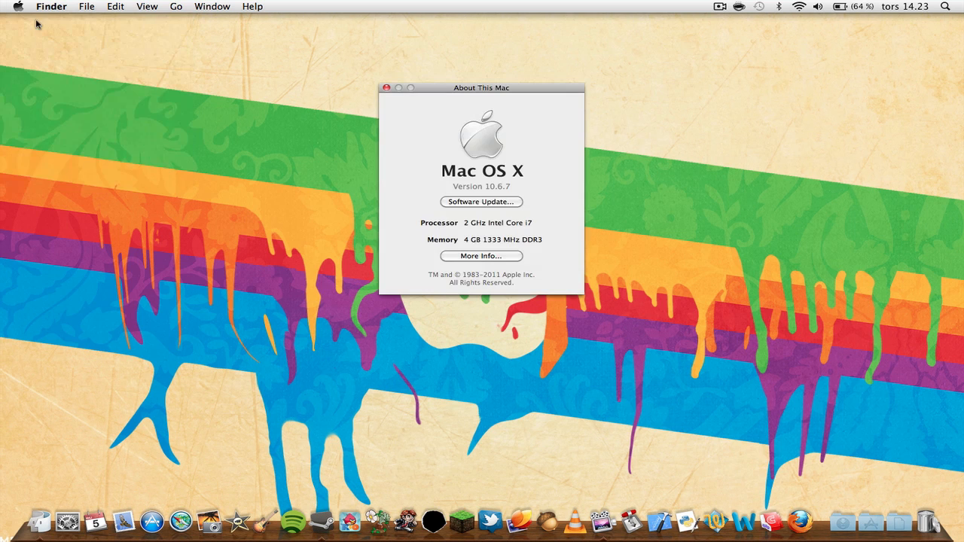
drag(480, 87, 482, 70)
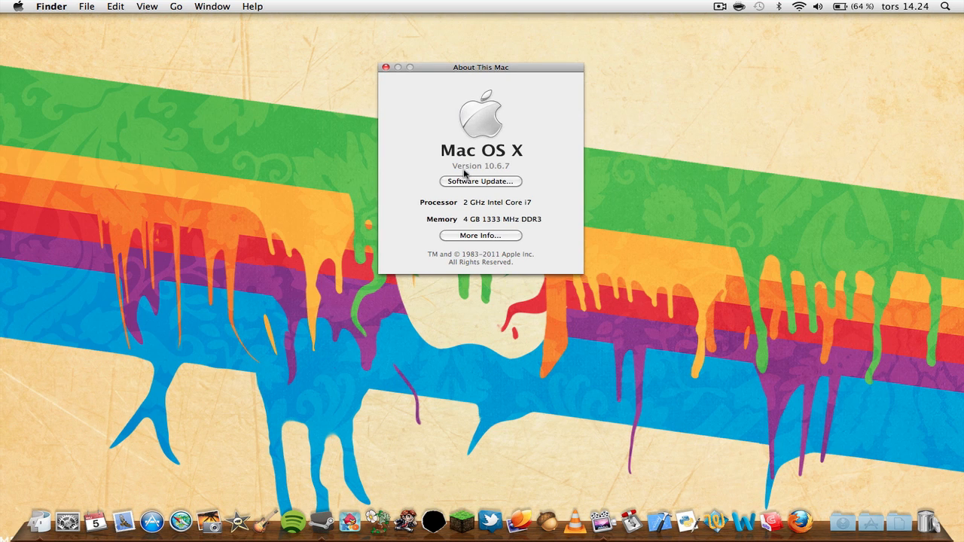
mouse_move(510, 171)
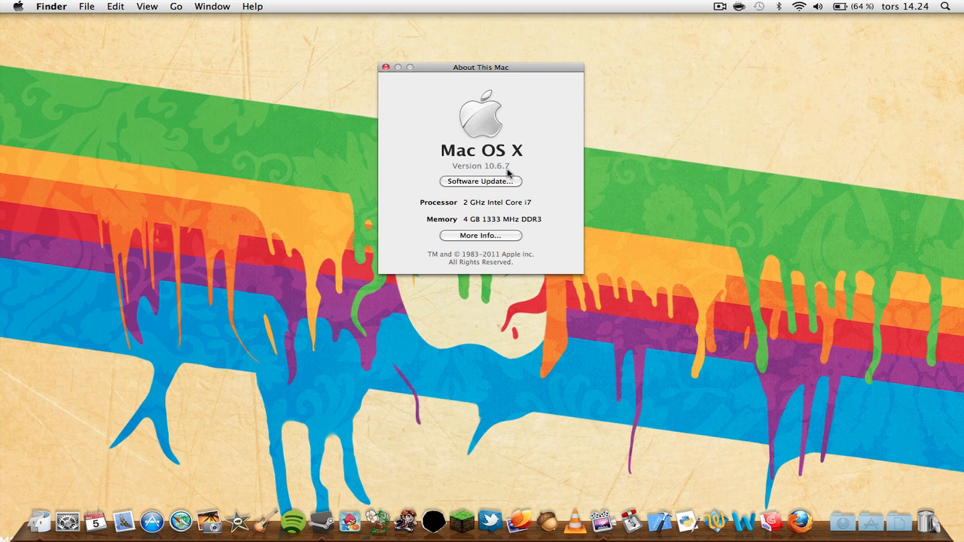
mouse_move(527, 171)
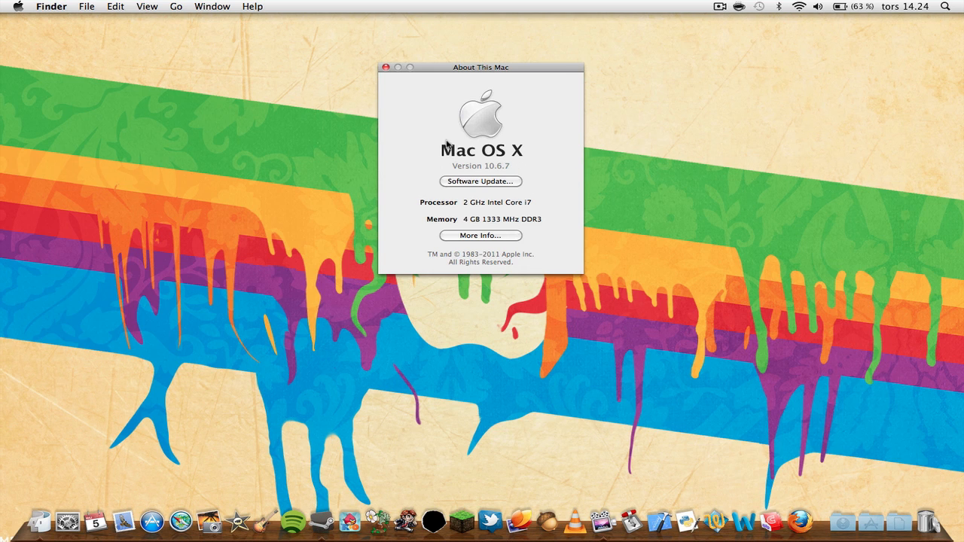
mouse_move(478, 182)
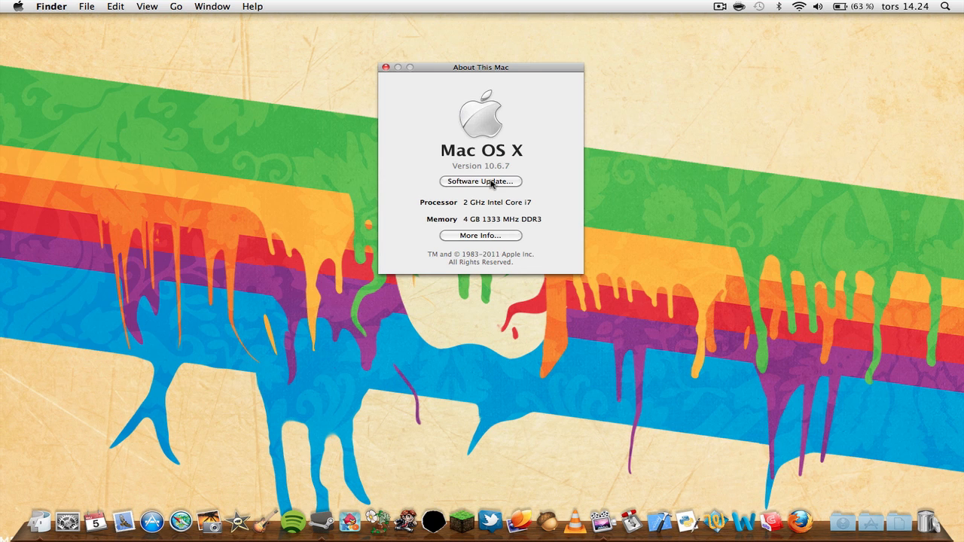
Launch Software Update from the About This Mac window to check for new software.
click(479, 182)
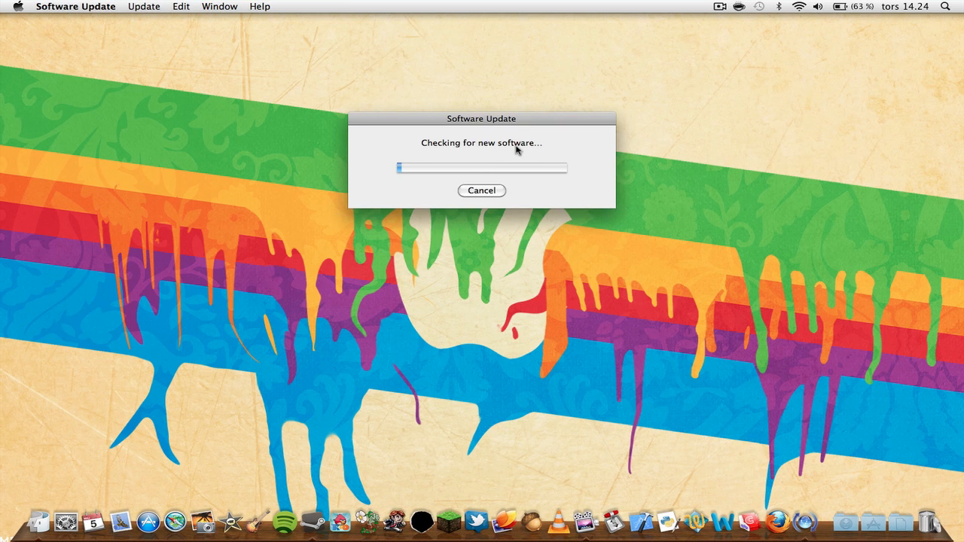
mouse_move(527, 145)
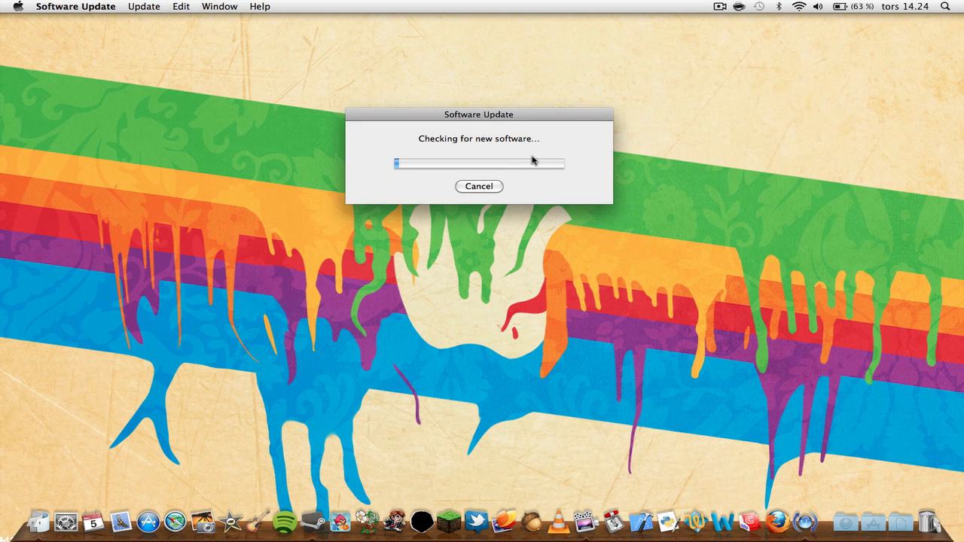
mouse_move(508, 139)
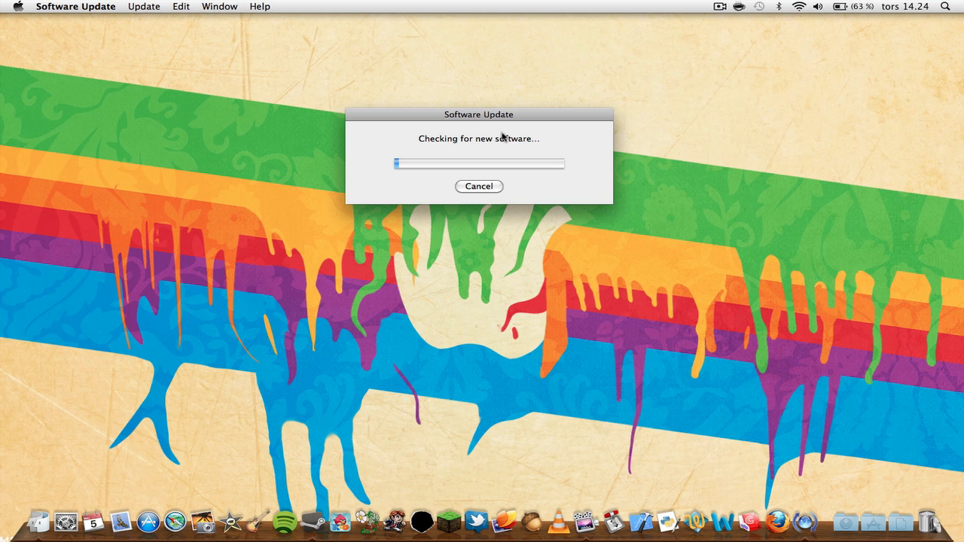
mouse_move(541, 247)
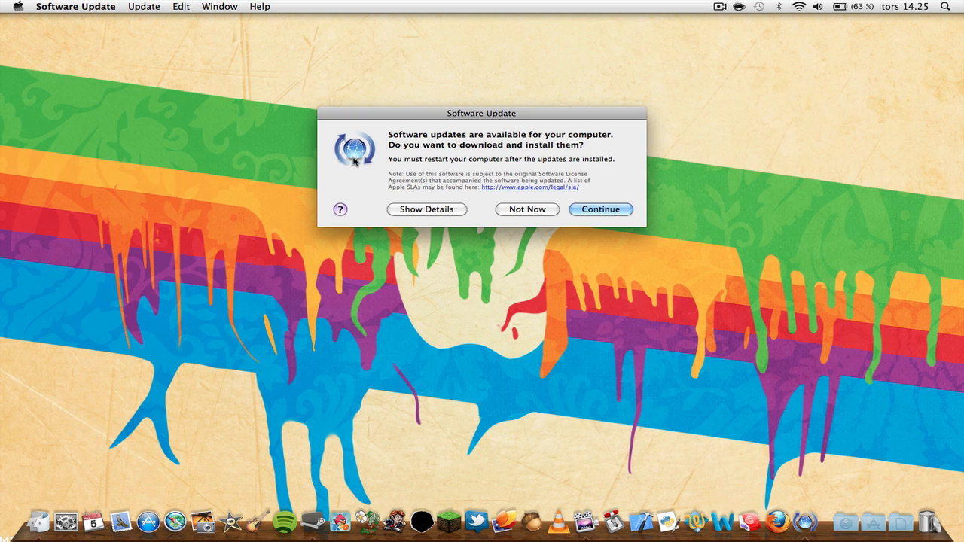
mouse_move(649, 194)
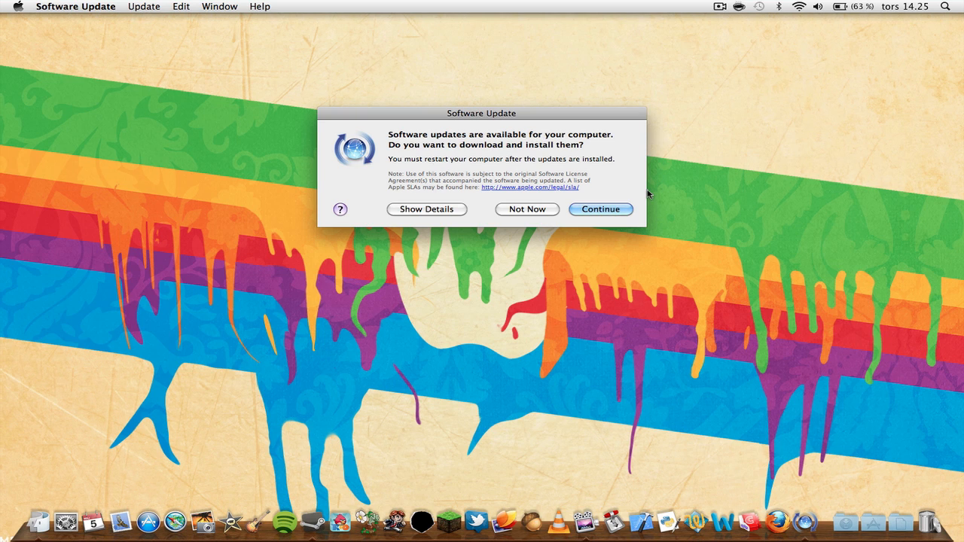
mouse_move(588, 211)
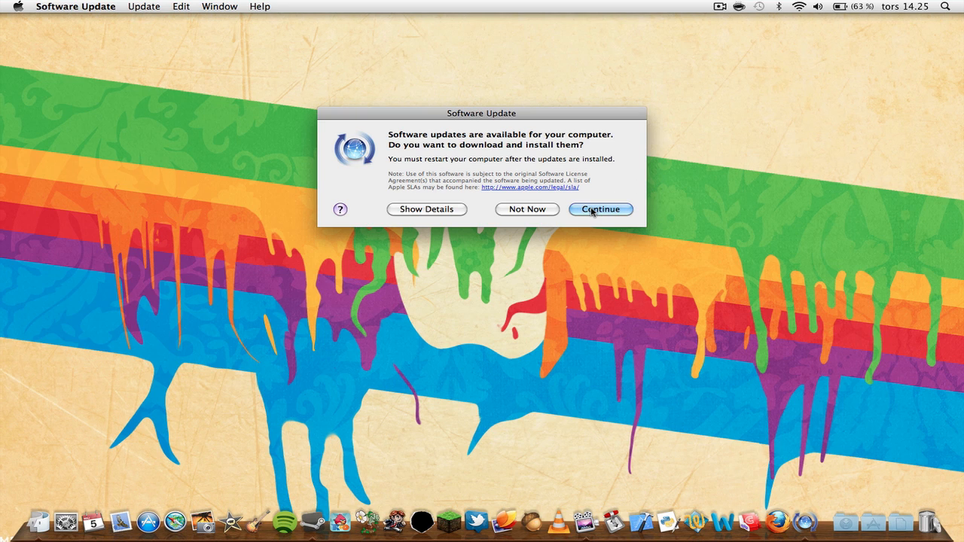
mouse_move(575, 212)
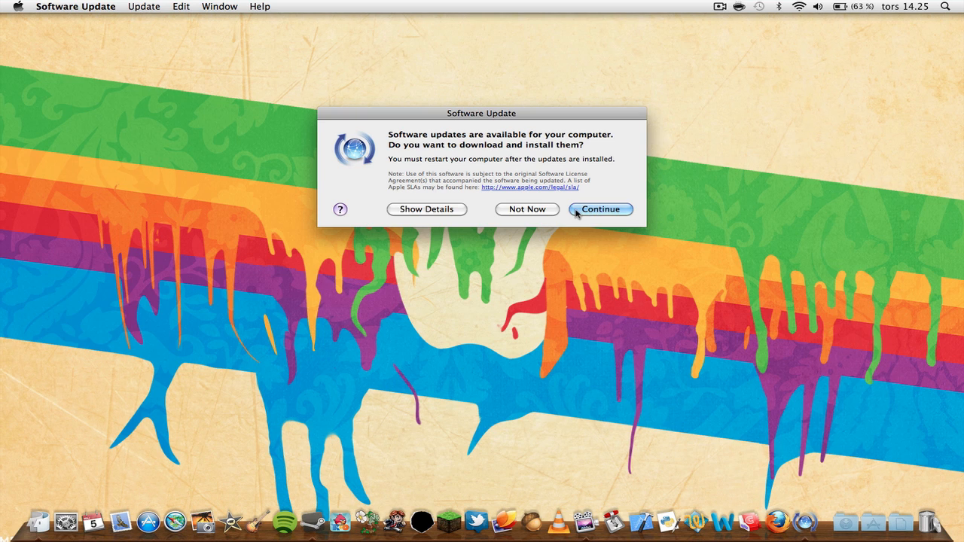
mouse_move(511, 211)
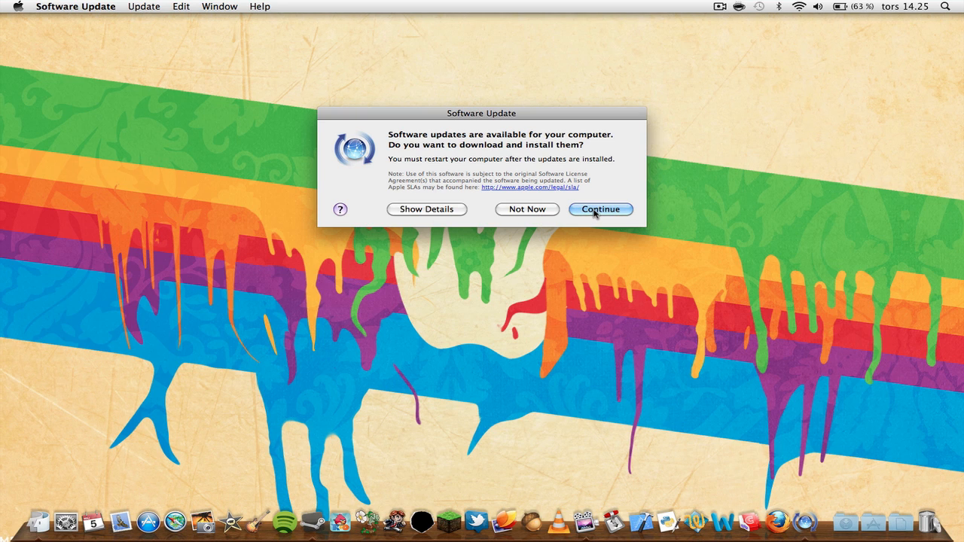
Continue to download the 4 updates, starting with MacBook Pro Software Update 1.4.
click(601, 209)
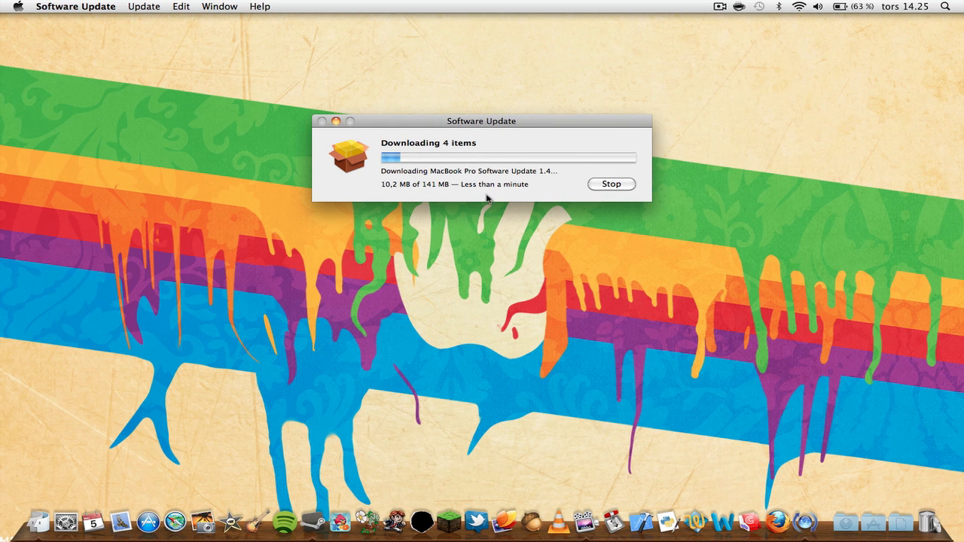
mouse_move(546, 238)
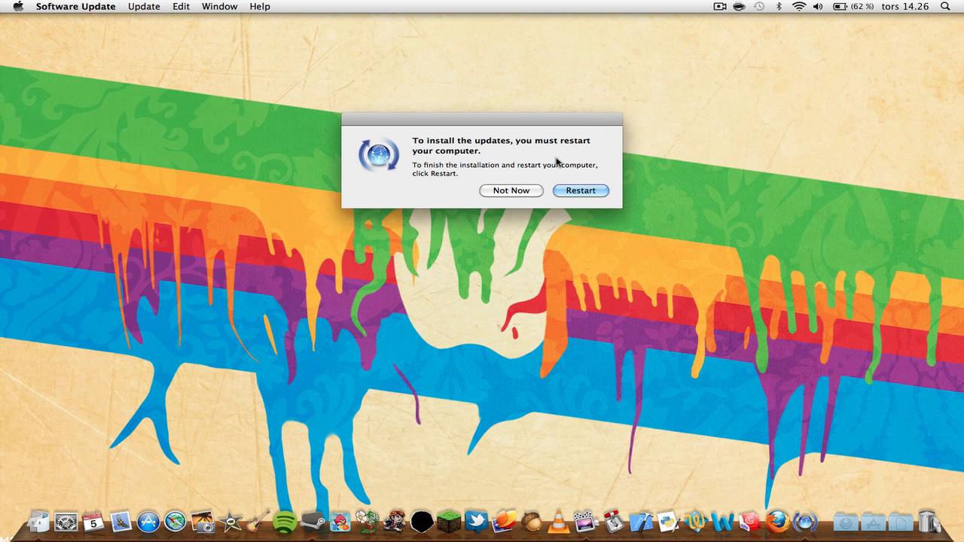
mouse_move(466, 129)
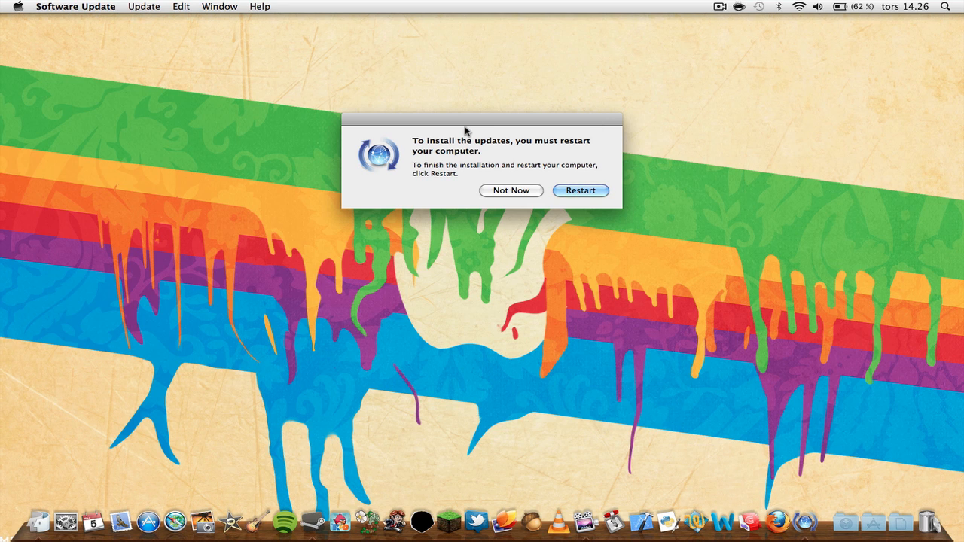
mouse_move(612, 461)
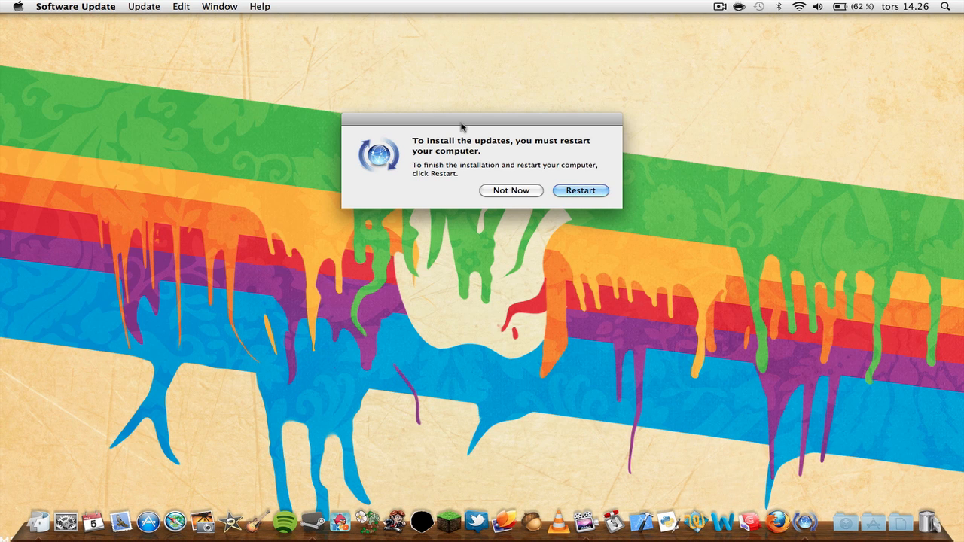
mouse_move(582, 205)
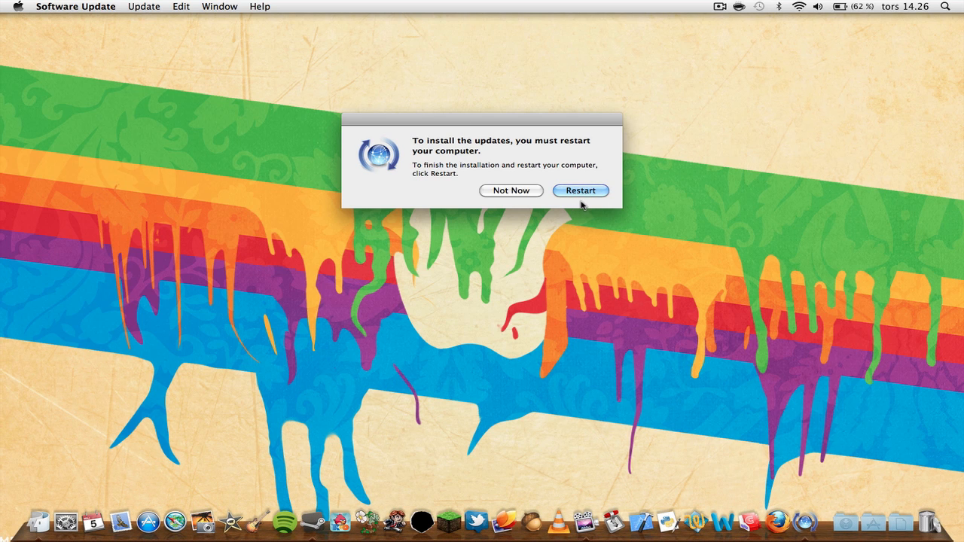
mouse_move(522, 193)
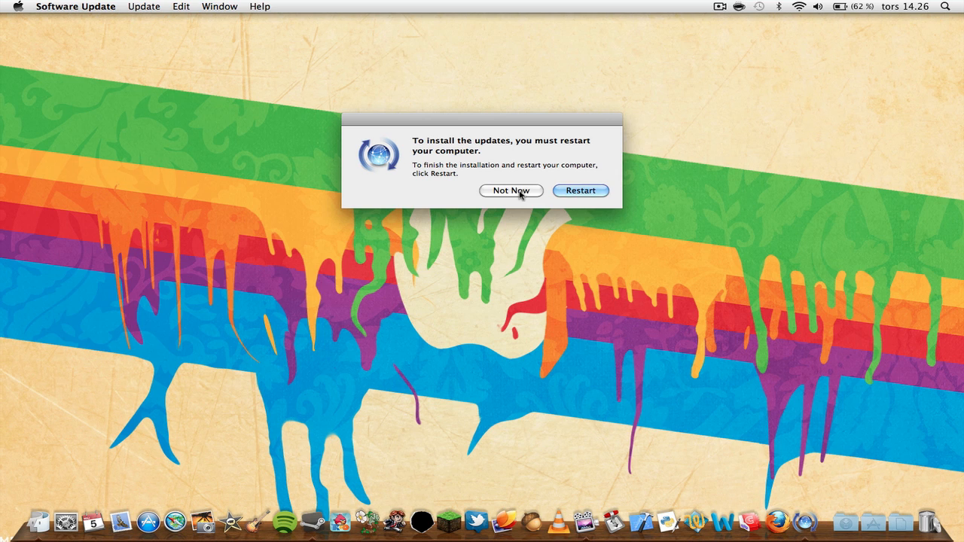
Choose Not Now on the restart prompt, reopen About This Mac, then close it.
click(510, 190)
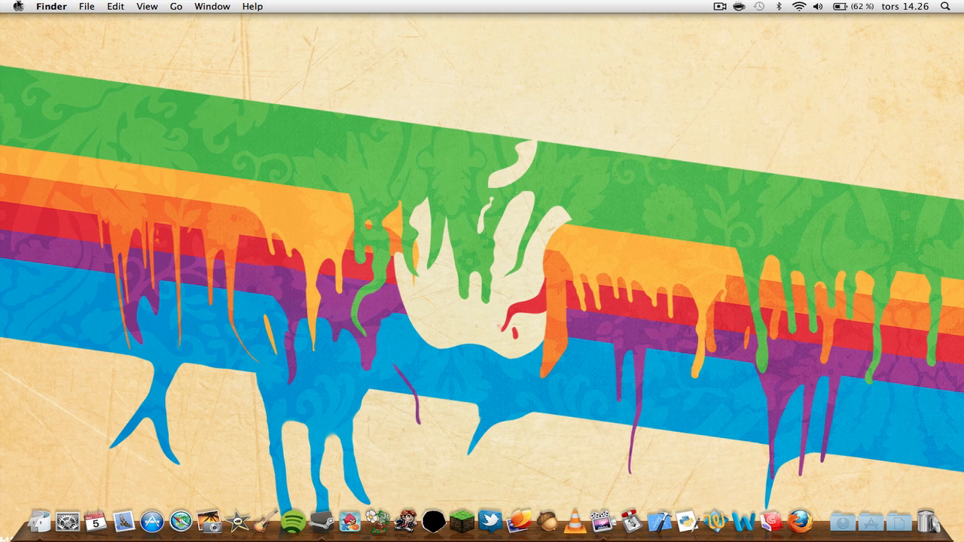
click(25, 6)
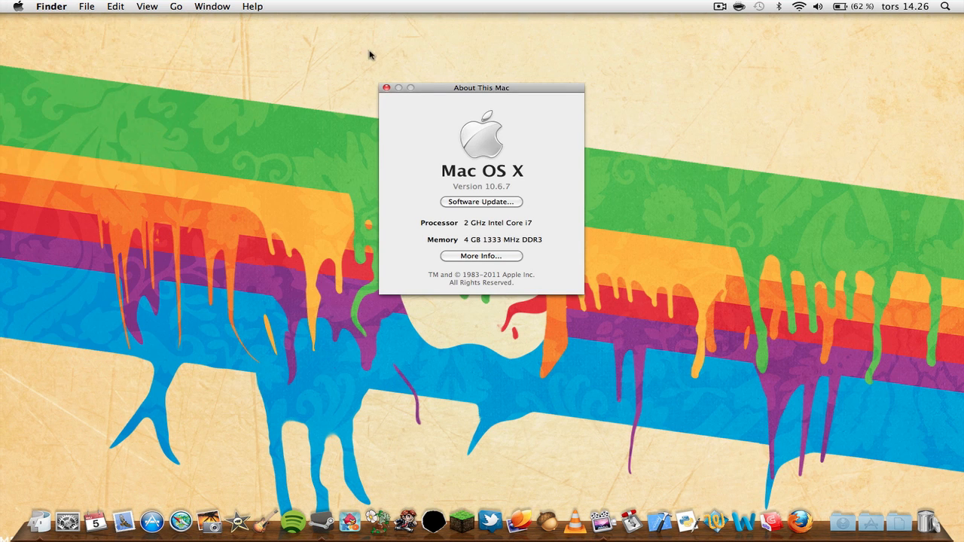
click(391, 88)
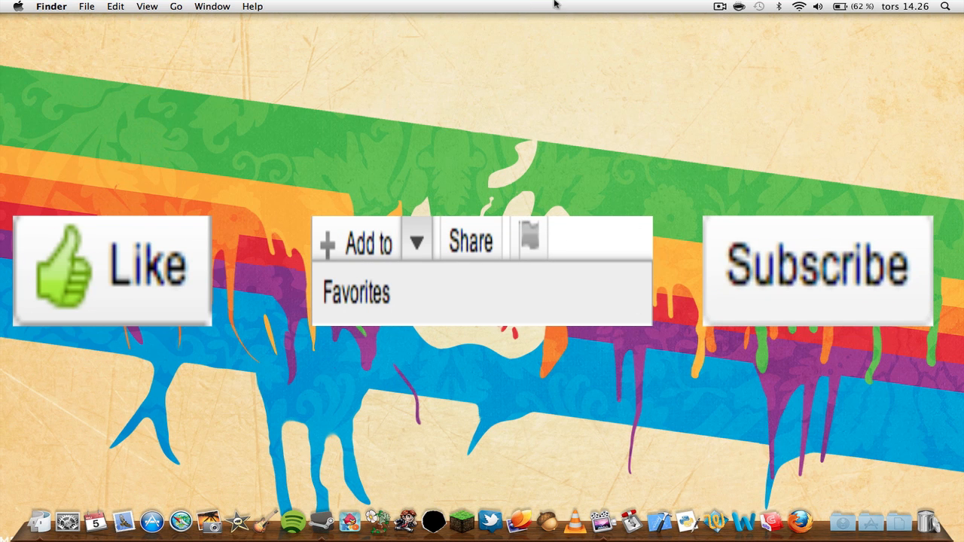
click(722, 6)
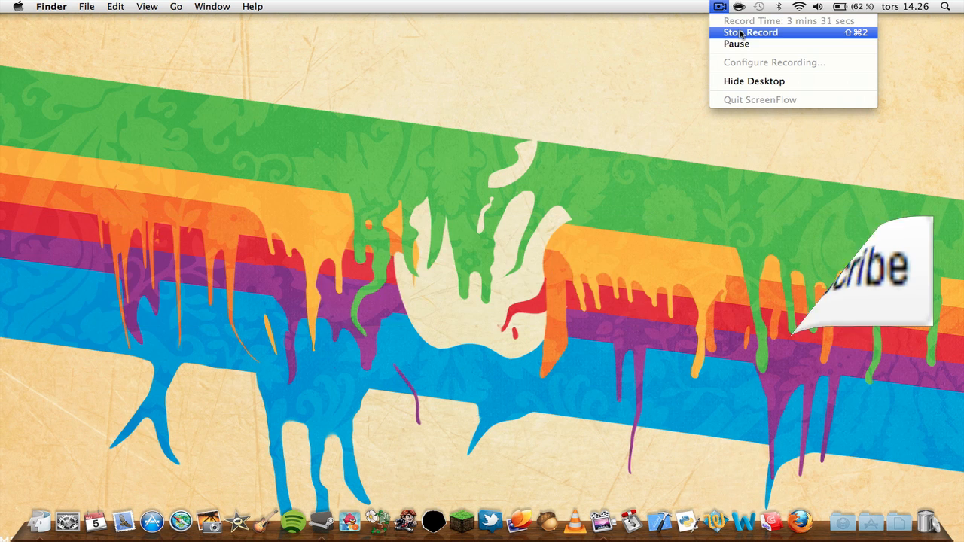